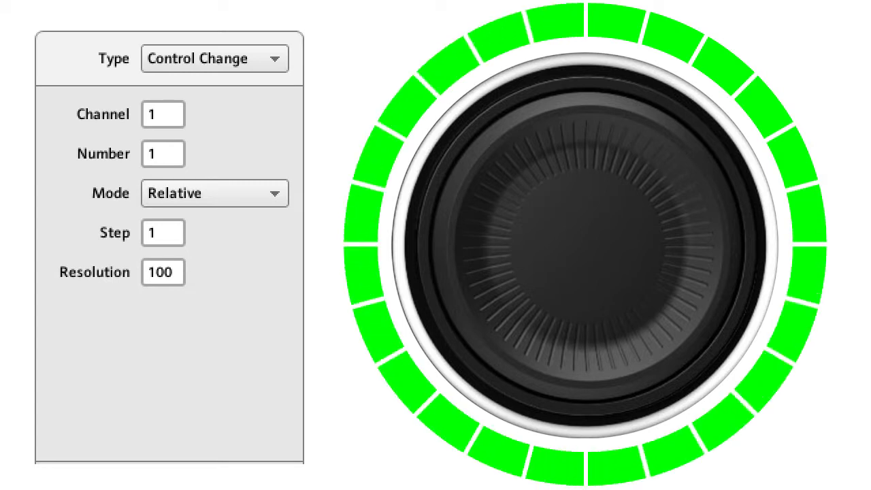
# Step: Switch the knob's control change to Absolute mode, keeping range 0–127 at 360 degrees
pyautogui.click(215, 193)
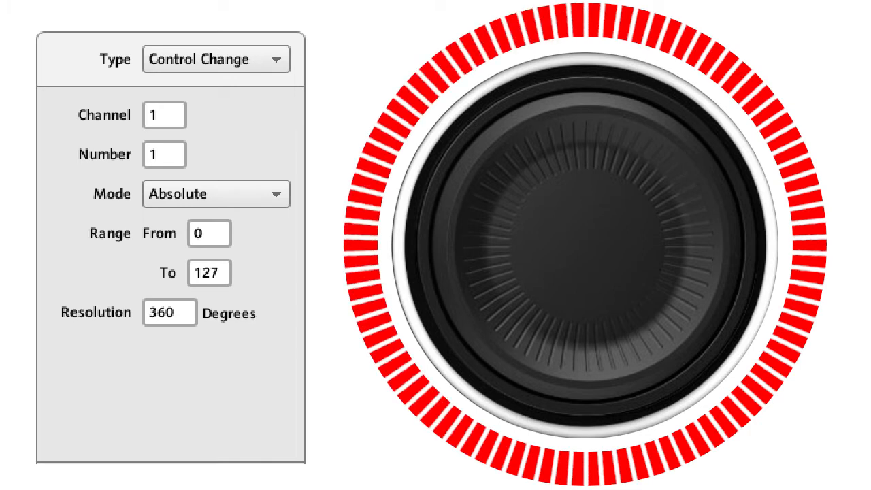
pyautogui.click(179, 66)
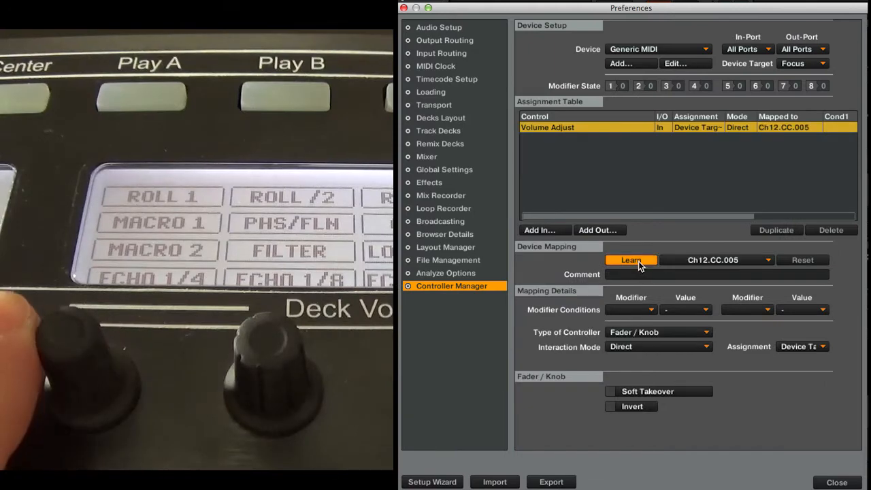
# Step: Learn Volume Adjust on Ch12.CC.005 for Deck A and enable resetting deck controls on track load
pyautogui.click(802, 347)
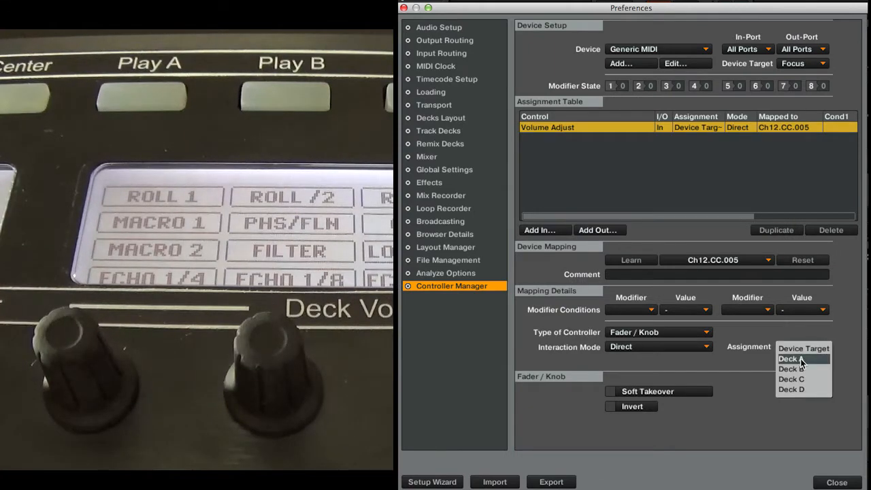
pyautogui.click(836, 482)
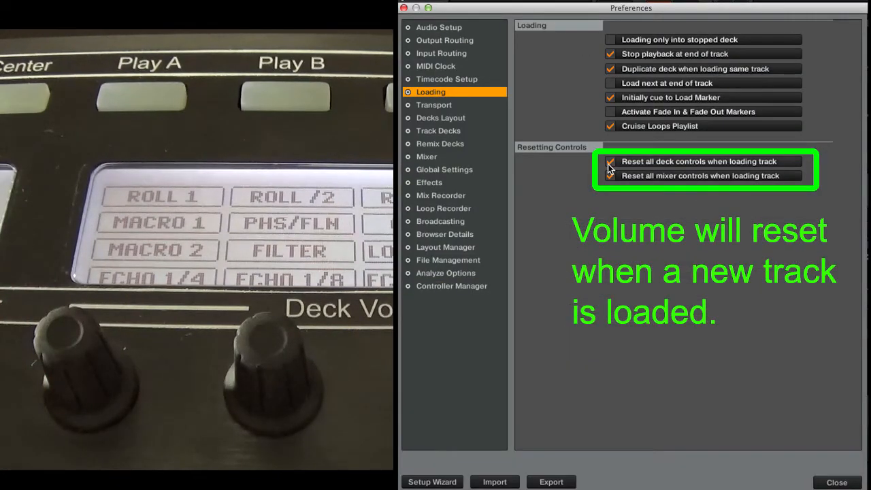
pyautogui.click(836, 481)
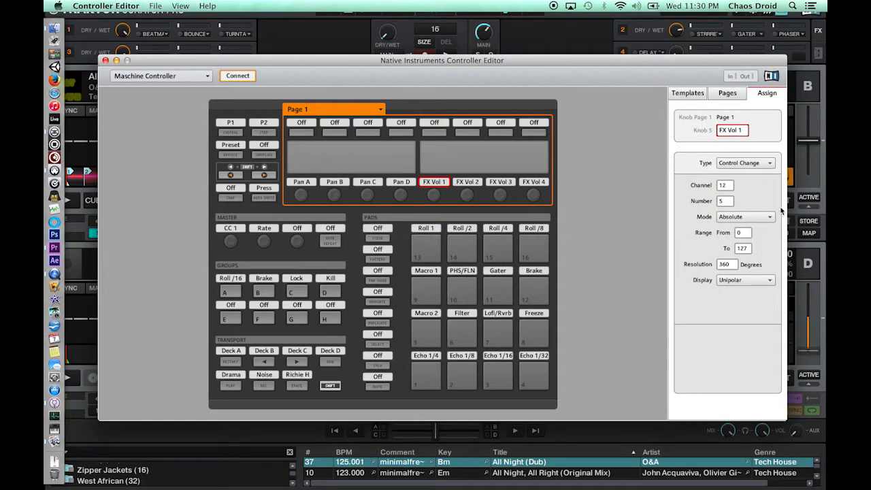
# Step: Make the Deck A volume mapping a relative 7Fh/01h encoder at 220% rotary sensitivity
pyautogui.click(745, 216)
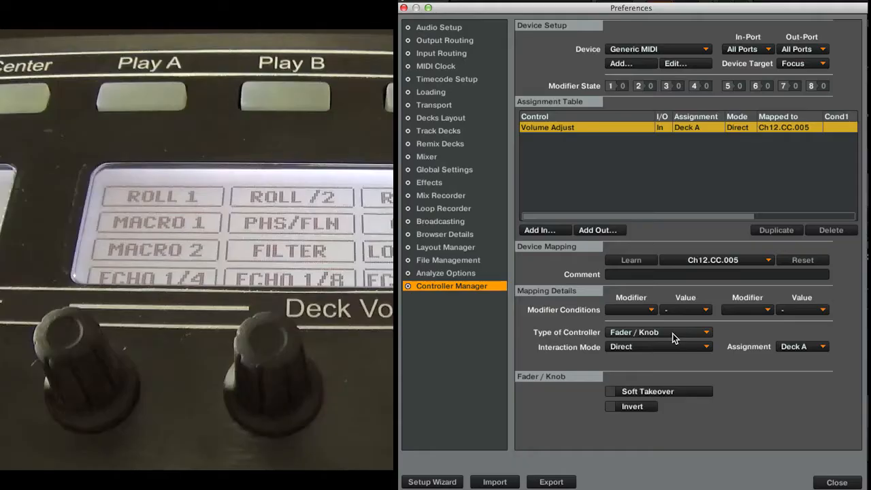
pyautogui.click(658, 332)
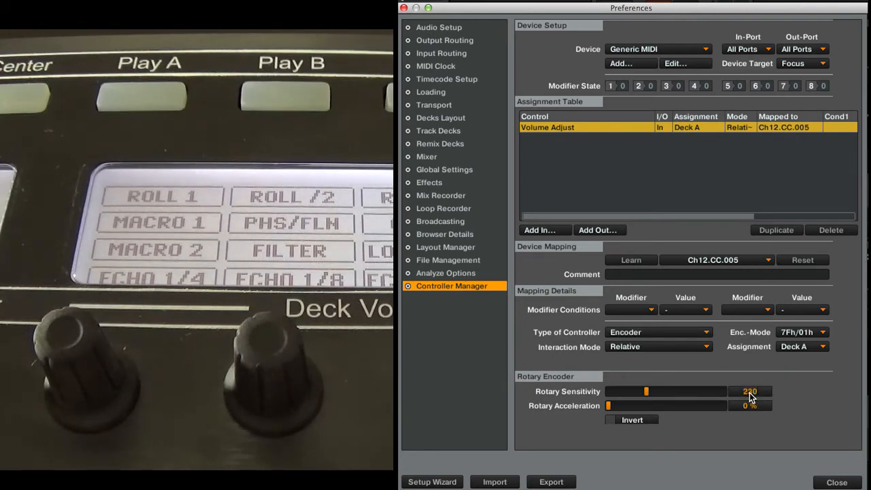
pyautogui.click(836, 482)
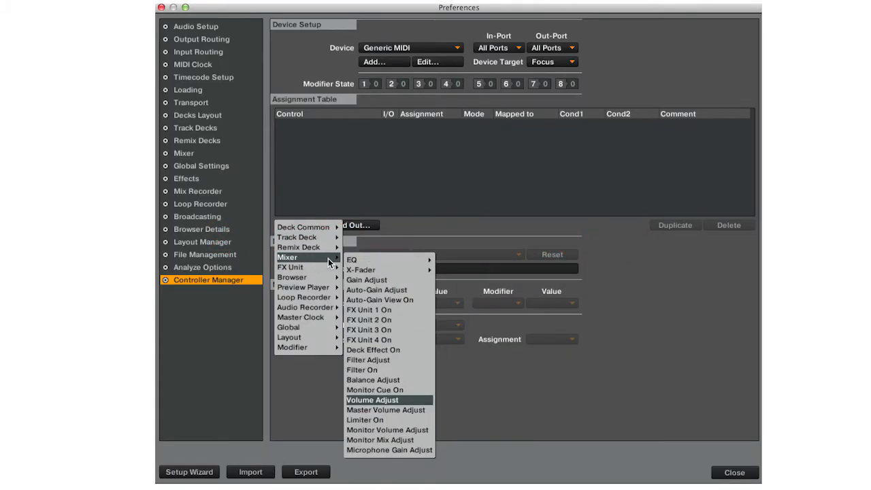
# Step: Add a Mixer > Volume Adjust input mapping to the empty assignment table
pyautogui.click(372, 399)
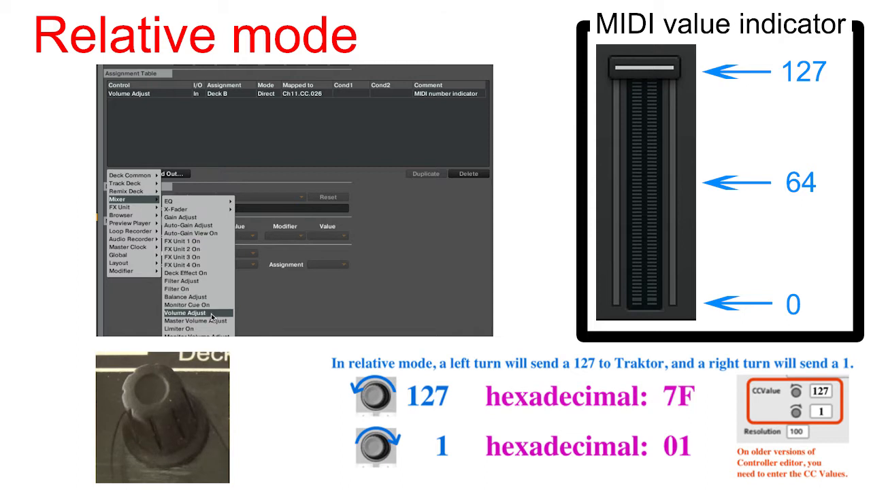
# Step: Add Volume Adjust on Ch11.CC.026 for Deck A, comment 'Volume A', as a relative encoder with raised sensitivity
pyautogui.click(184, 313)
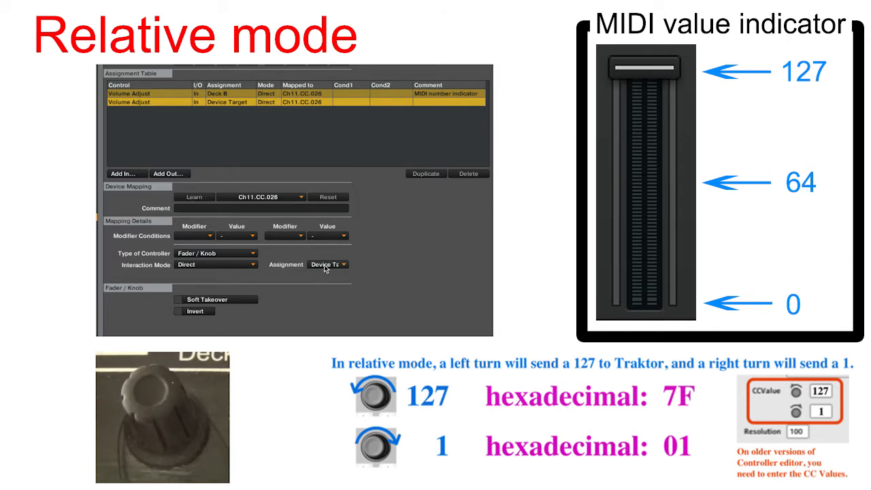
pyautogui.click(327, 264)
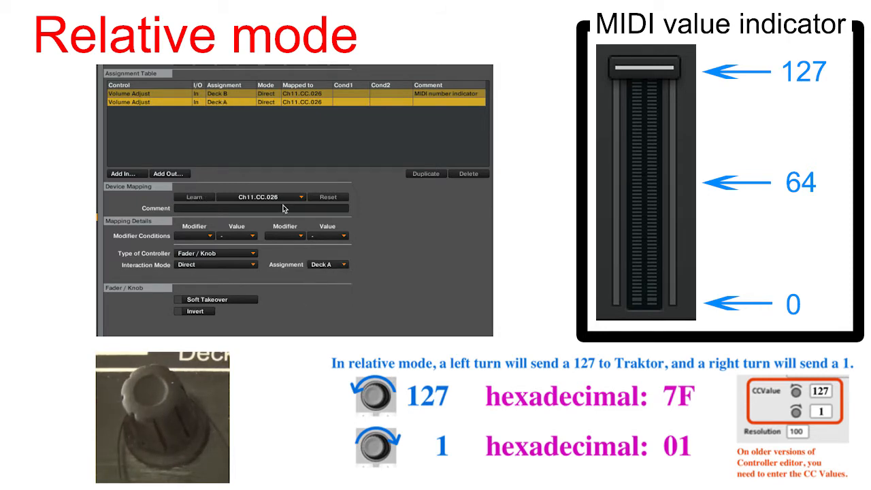
pyautogui.write('Volume A')
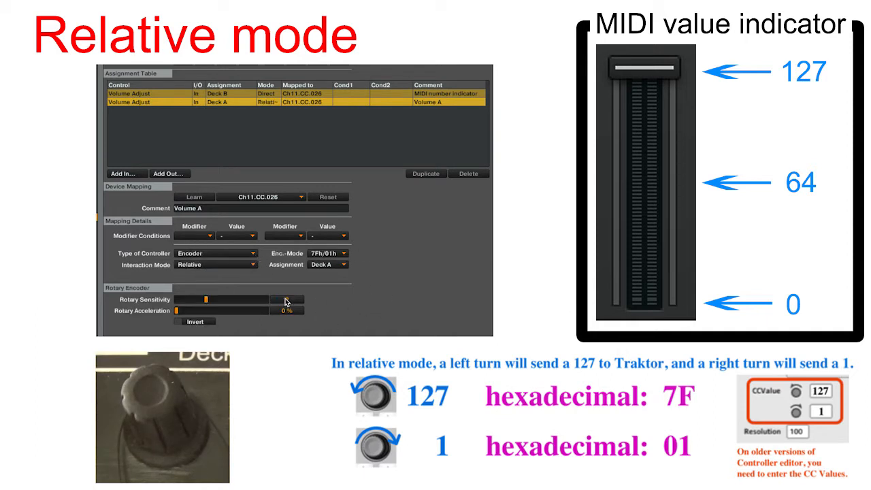
pyautogui.moveTo(206, 299); pyautogui.dragTo(245, 299)
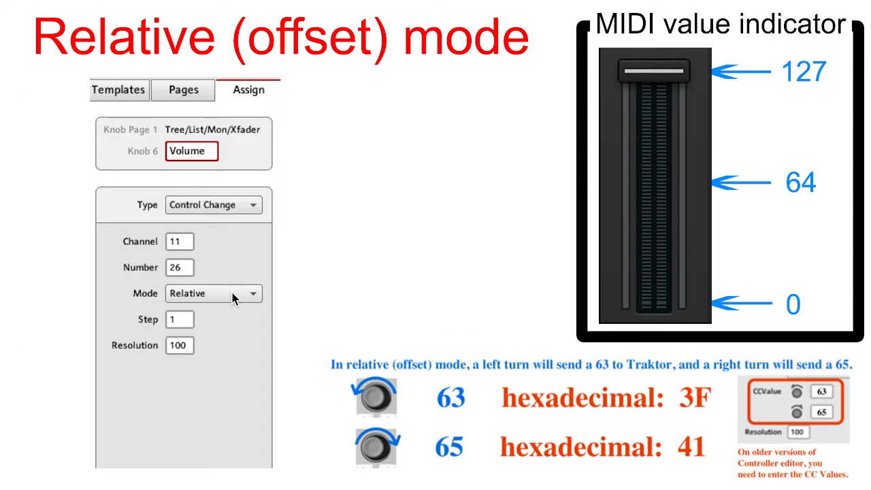
# Step: Set the knob to Relative sending and choose the 3Fh/41h offset encoder mode for Volume A
pyautogui.click(213, 293)
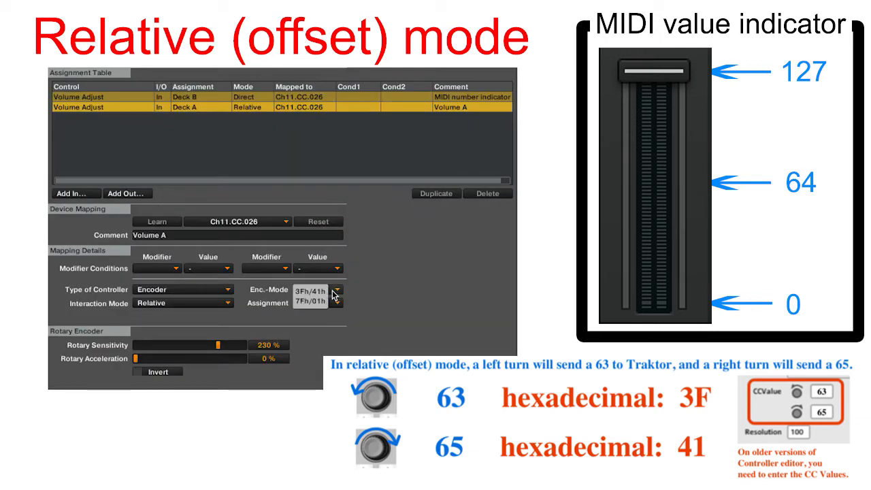
pyautogui.click(318, 303)
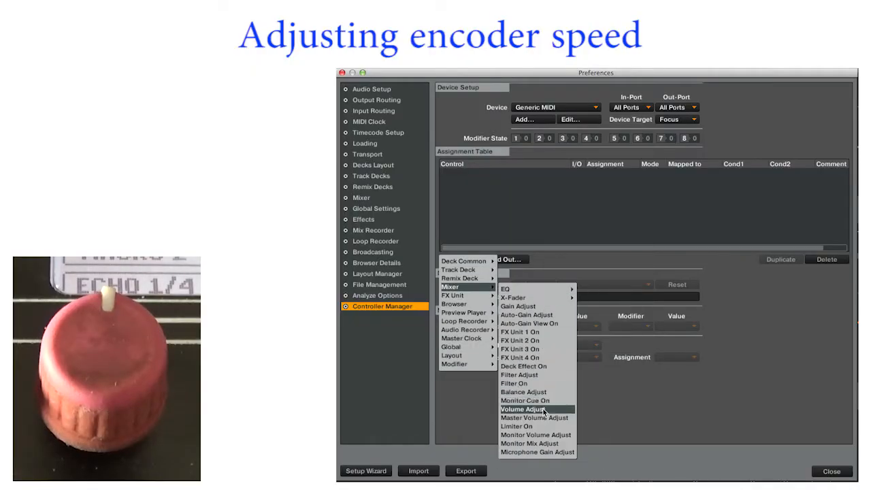
# Step: Add a Volume Adjust input and learn the knob's Ch12.CC.005 message
pyautogui.click(524, 408)
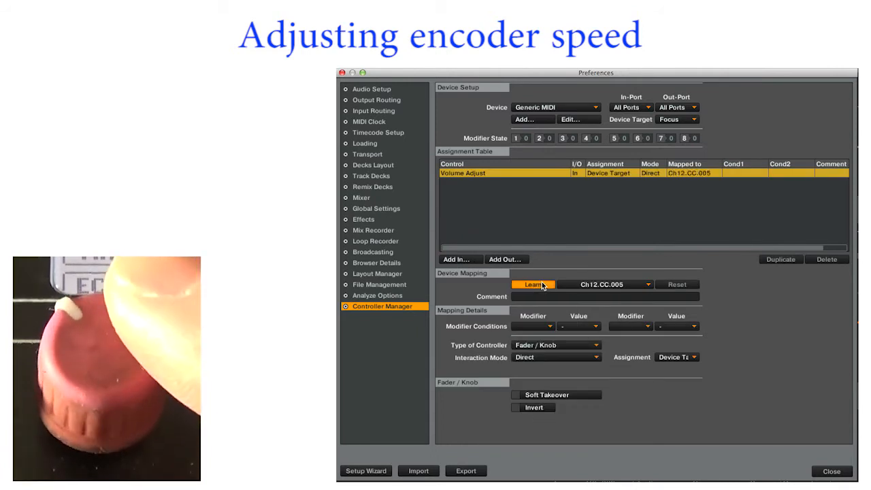
pyautogui.click(555, 345)
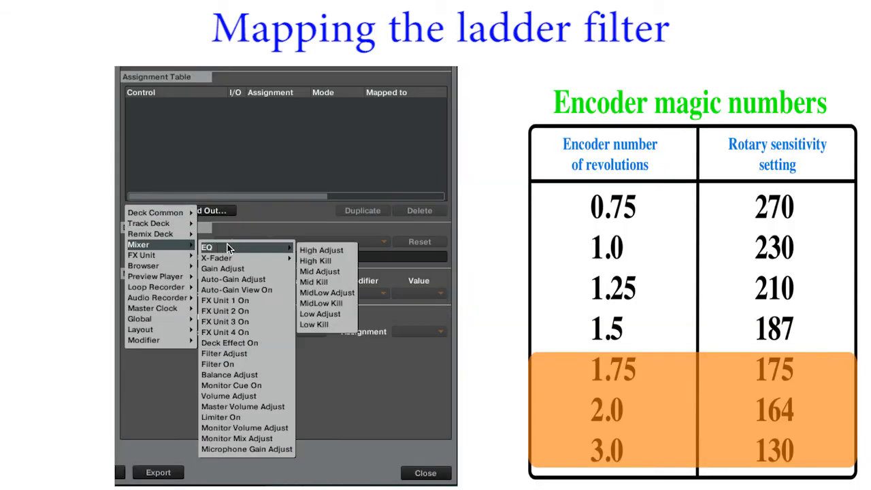
# Step: Map Filter Adjust to Ch12.CC.005 as a relative Deck A encoder at 175% sensitivity
pyautogui.click(224, 353)
pyautogui.write('175')
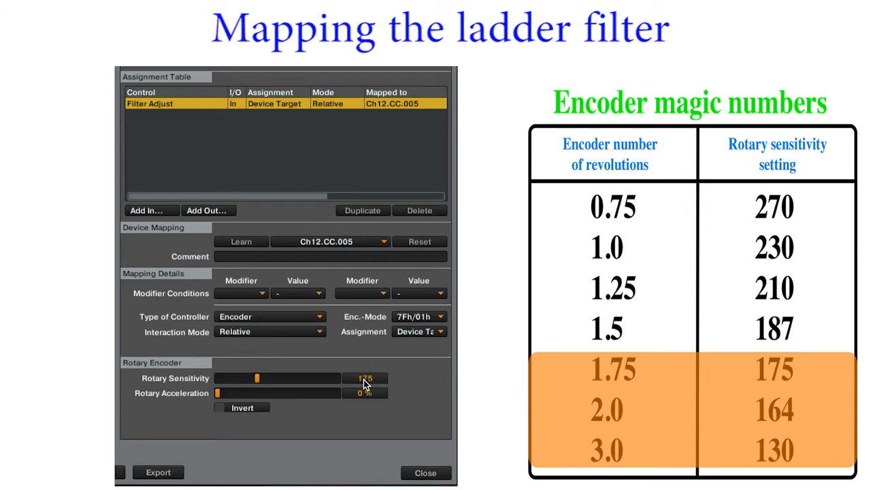
pyautogui.click(418, 331)
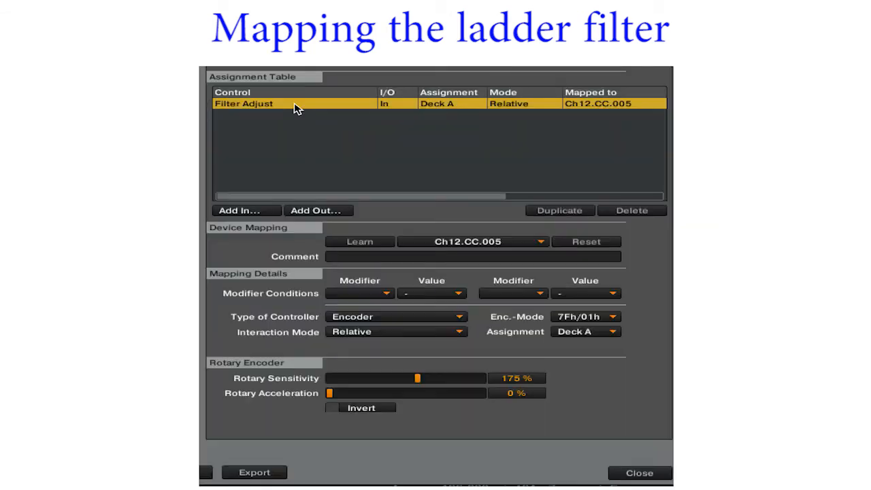
pyautogui.click(395, 316)
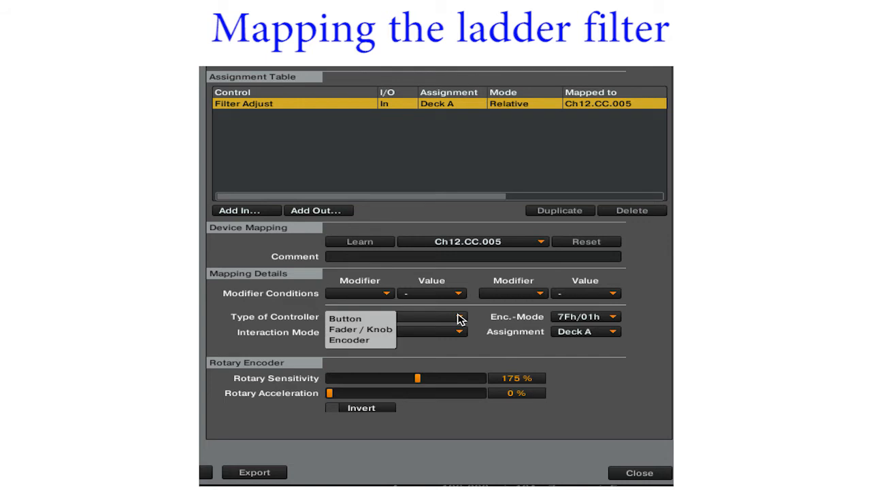
pyautogui.click(360, 328)
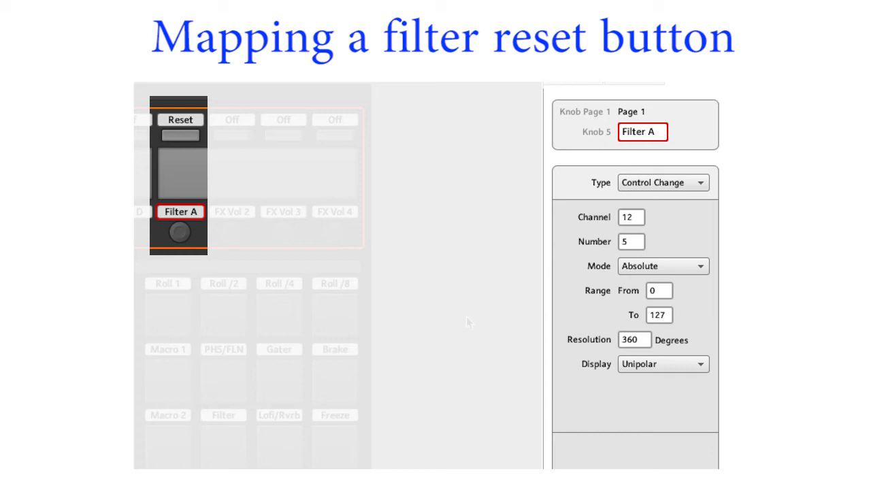
# Step: Show the Reset button's settings: CC 13 on channel 12 in Gate mode
pyautogui.click(180, 119)
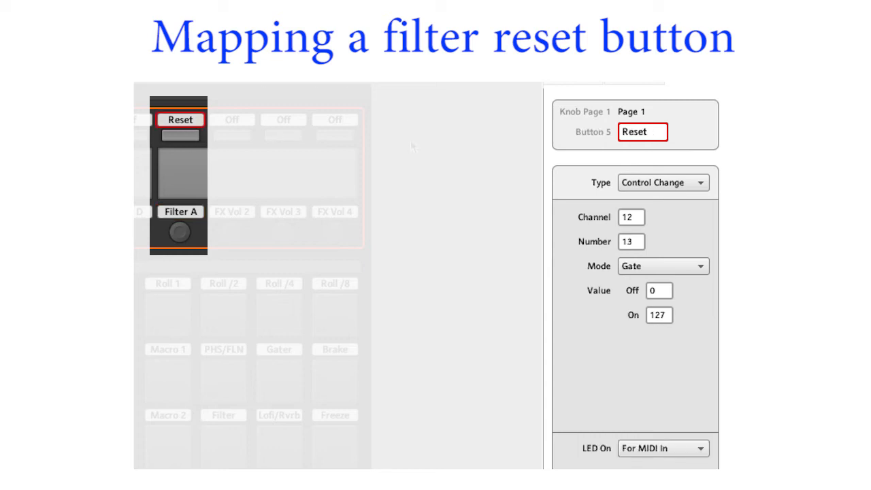
pyautogui.moveTo(686, 465)
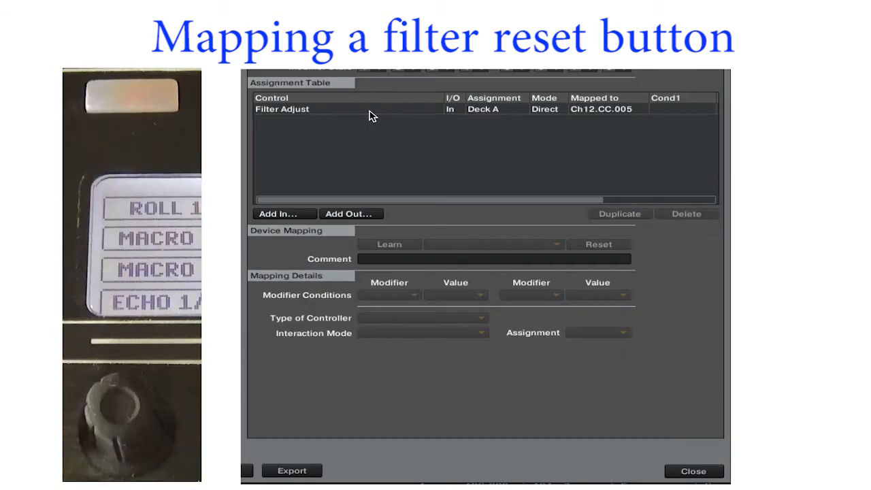
# Step: Add a Filter Adjust LED output with modifier condition M1=1
pyautogui.click(277, 213)
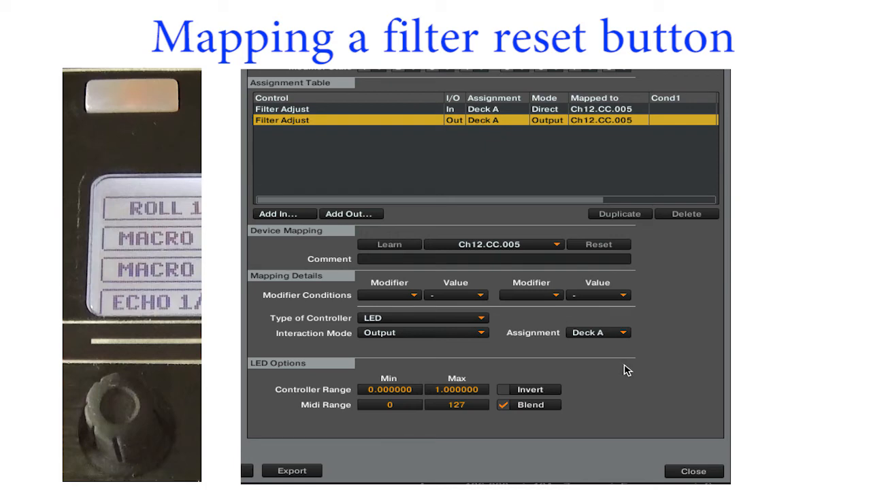
pyautogui.click(414, 295)
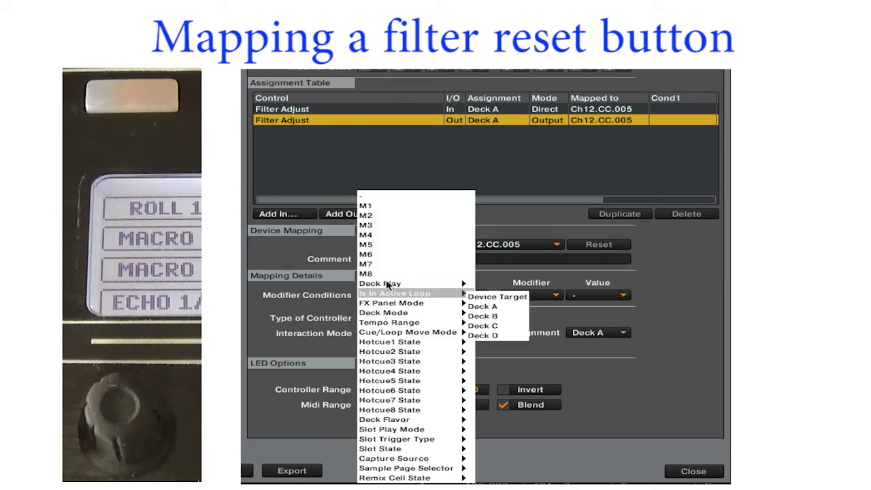
pyautogui.click(366, 206)
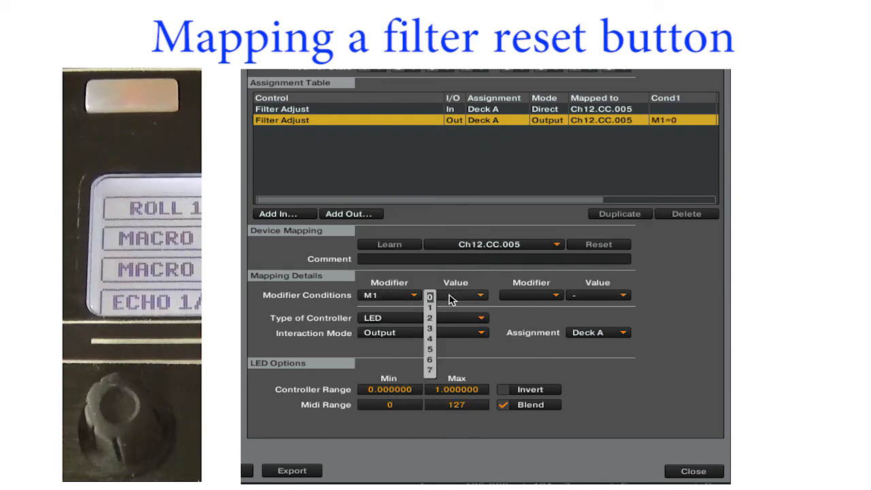
pyautogui.click(429, 306)
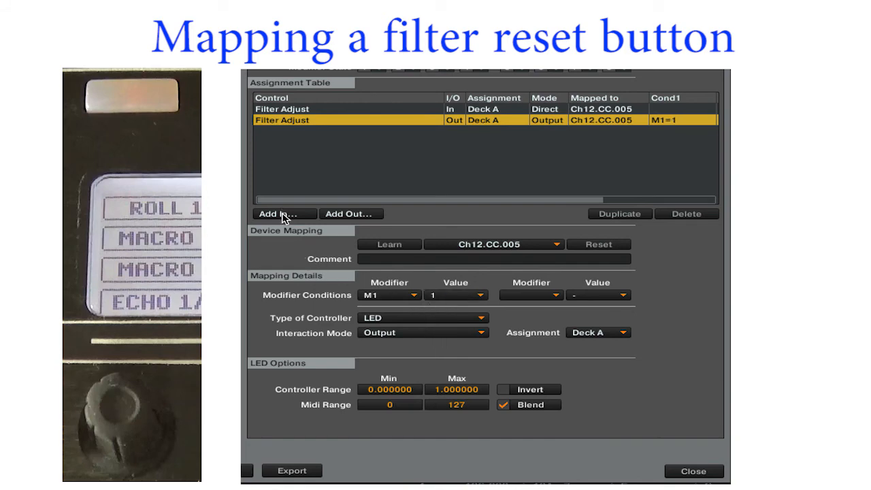
# Step: Add Modifier #1 input learned from the Reset button on Ch12.CC.013 as a Hold button
pyautogui.click(277, 214)
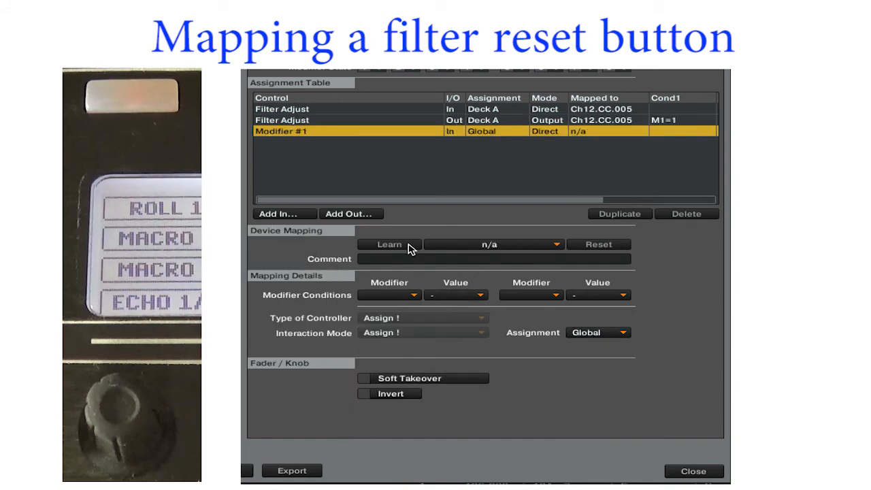
pyautogui.click(389, 244)
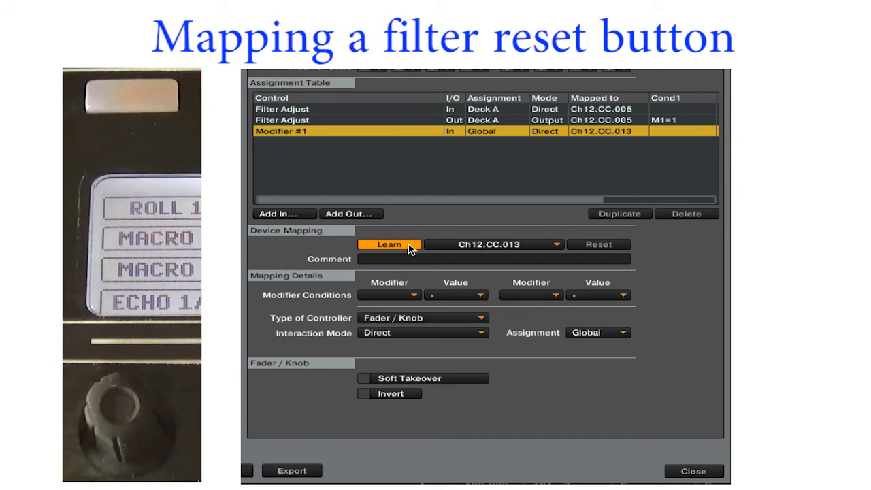
pyautogui.click(422, 318)
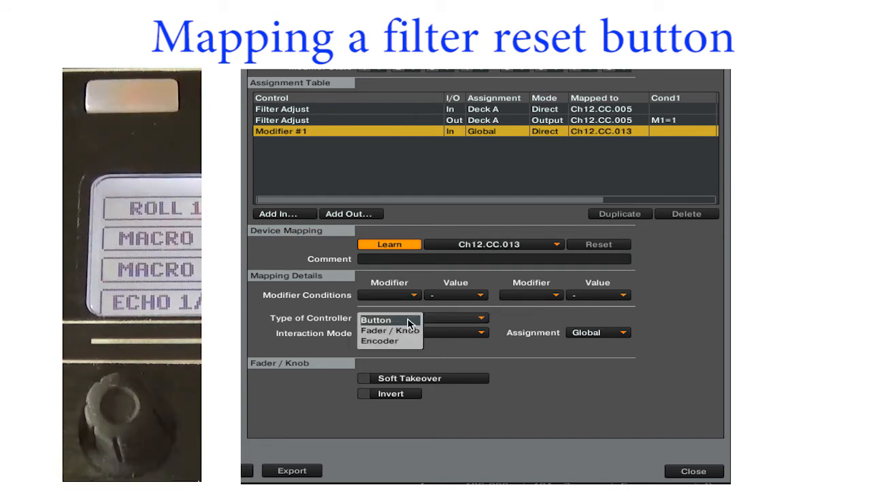
pyautogui.click(375, 319)
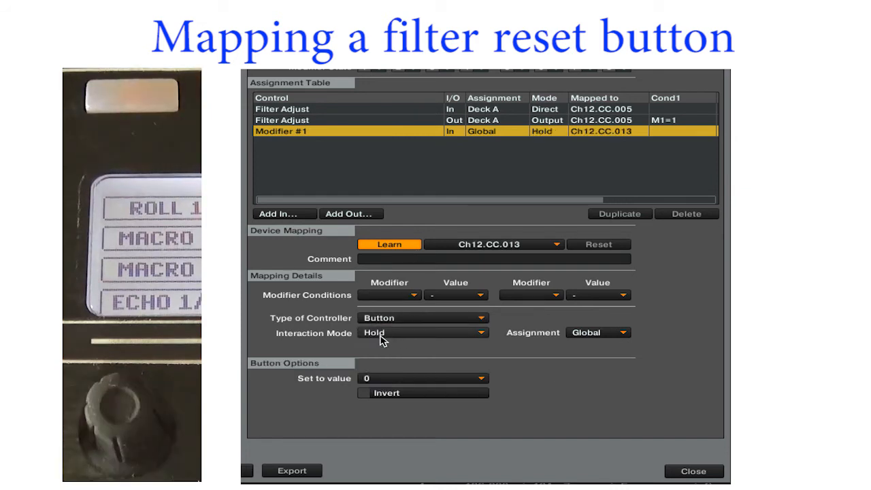
pyautogui.click(422, 379)
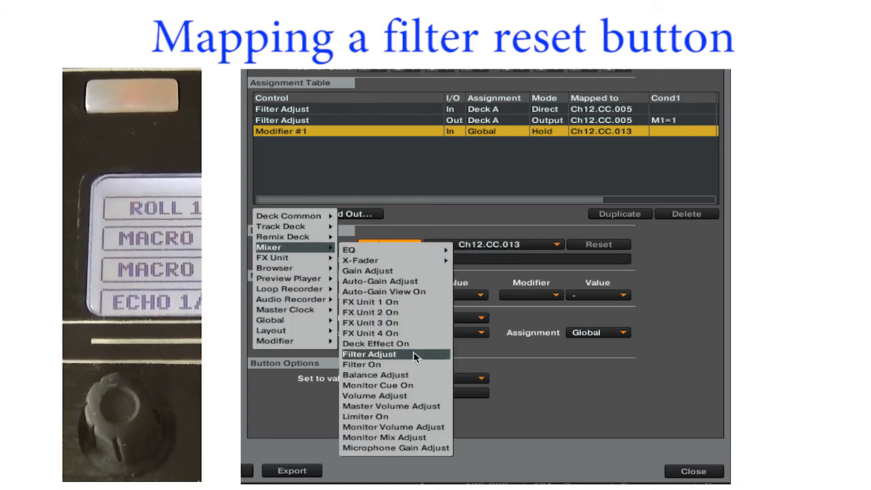
# Step: Map the new input to Filter Adjust as a Button resetting Deck A to 0.500, plus Send Monitor State
pyautogui.click(369, 354)
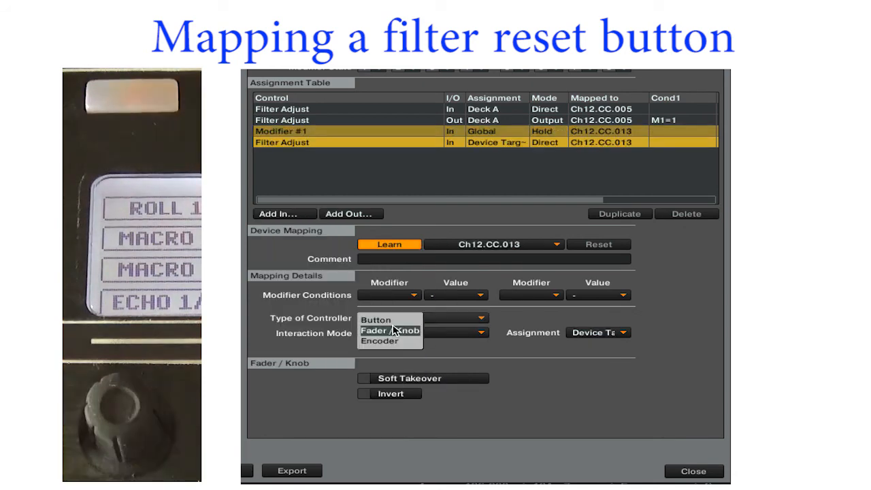
pyautogui.click(375, 319)
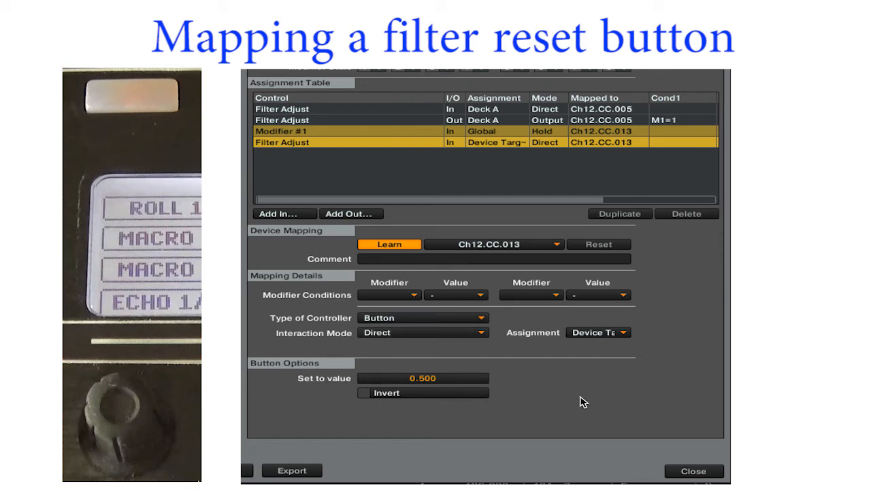
pyautogui.click(597, 332)
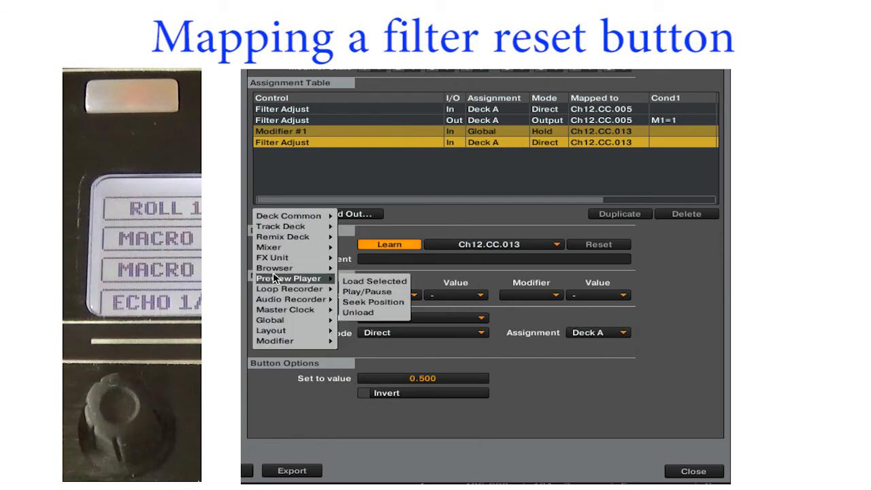
pyautogui.moveTo(269, 320)
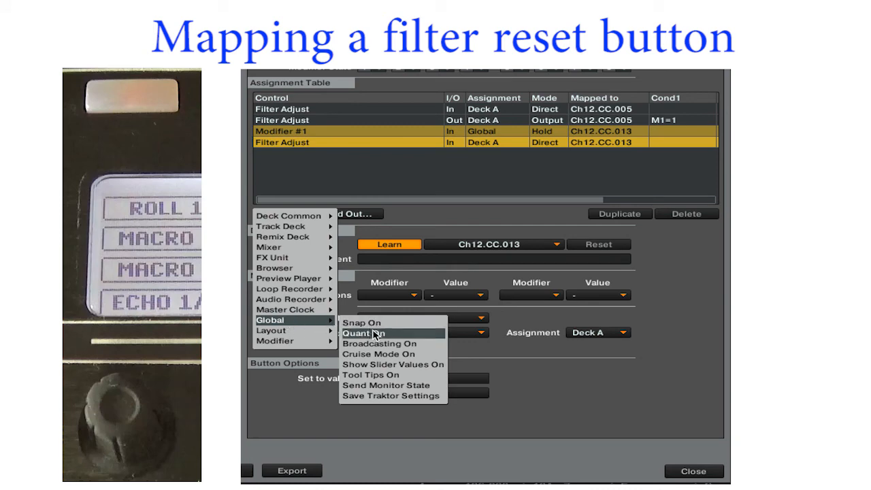
pyautogui.click(385, 385)
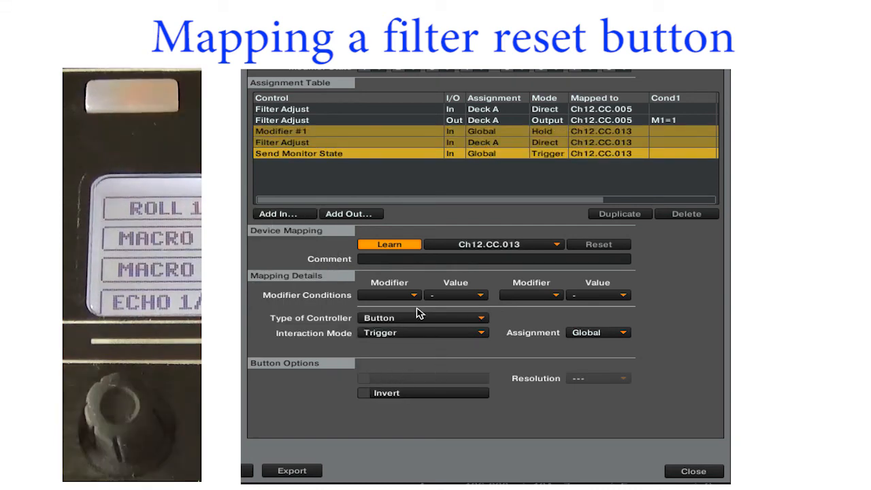
# Step: Add a Filter Adjust output and learn CC 13 so the Reset button's LED follows the filter
pyautogui.click(277, 213)
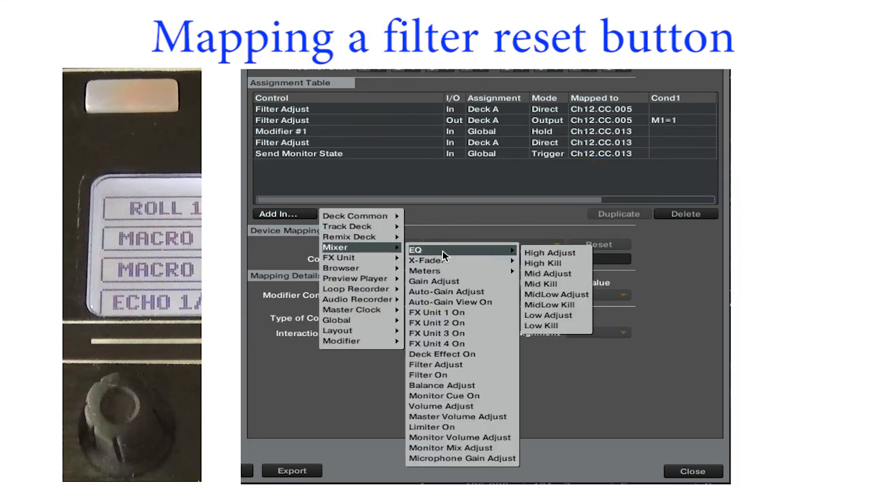
pyautogui.click(436, 364)
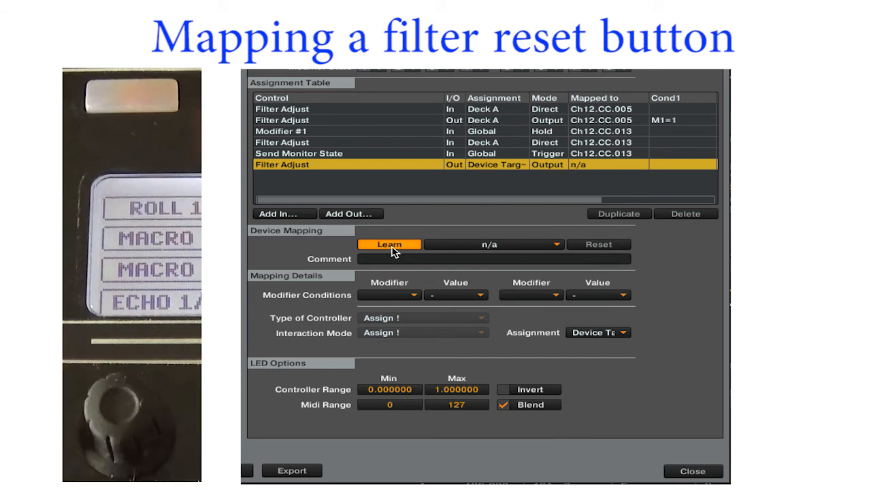
pyautogui.click(389, 243)
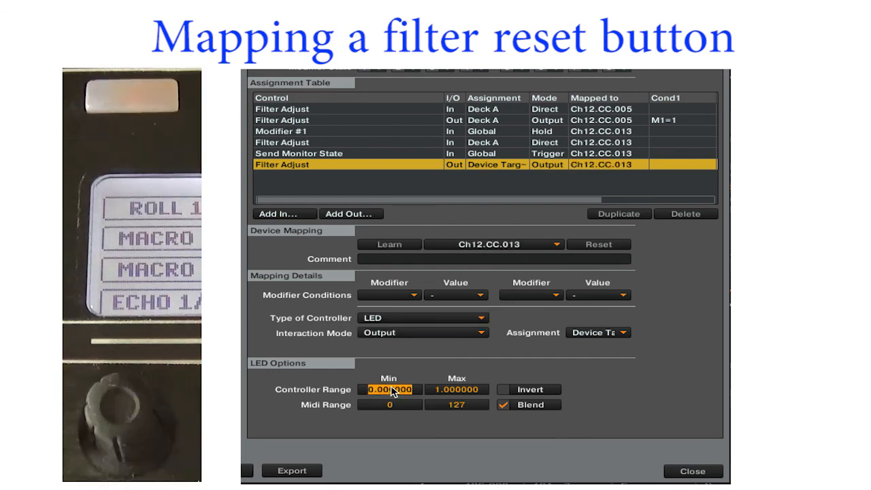